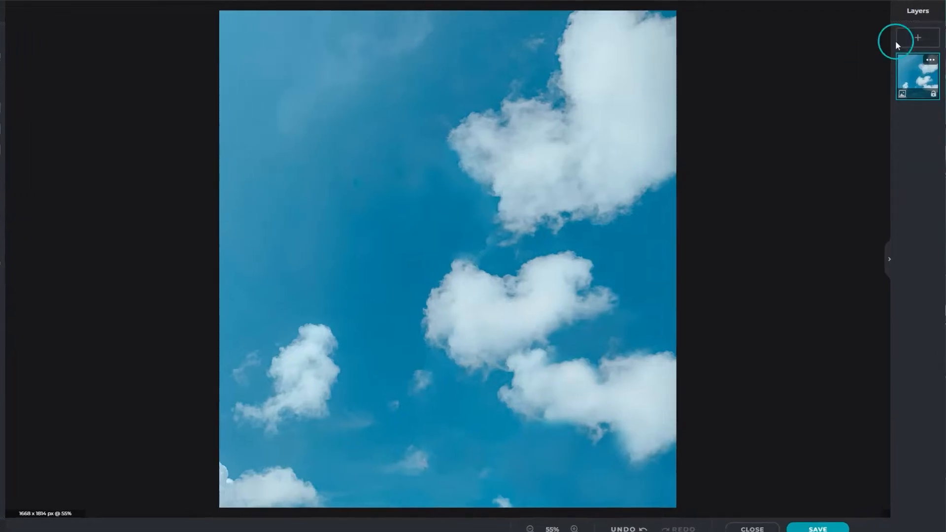
Step: Add giraffe.png as a new image layer above the cloudy sky photo
click(917, 37)
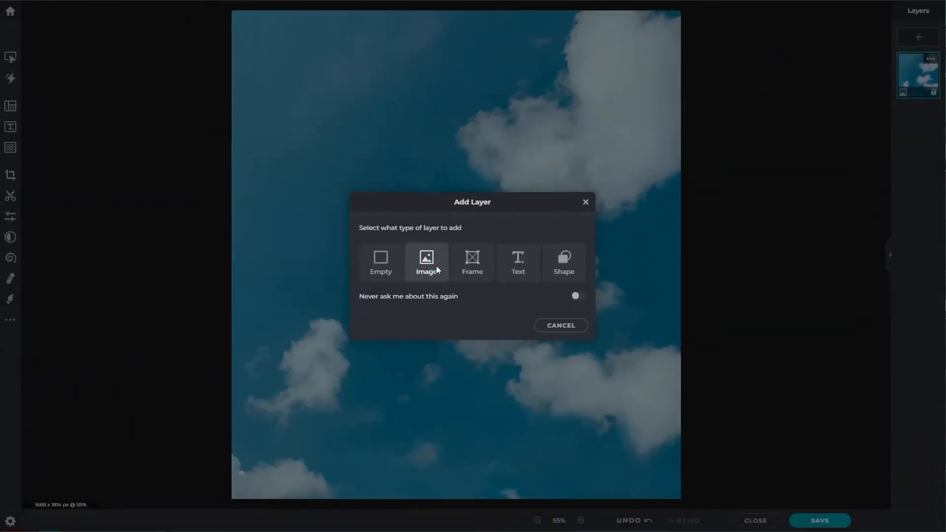
click(426, 263)
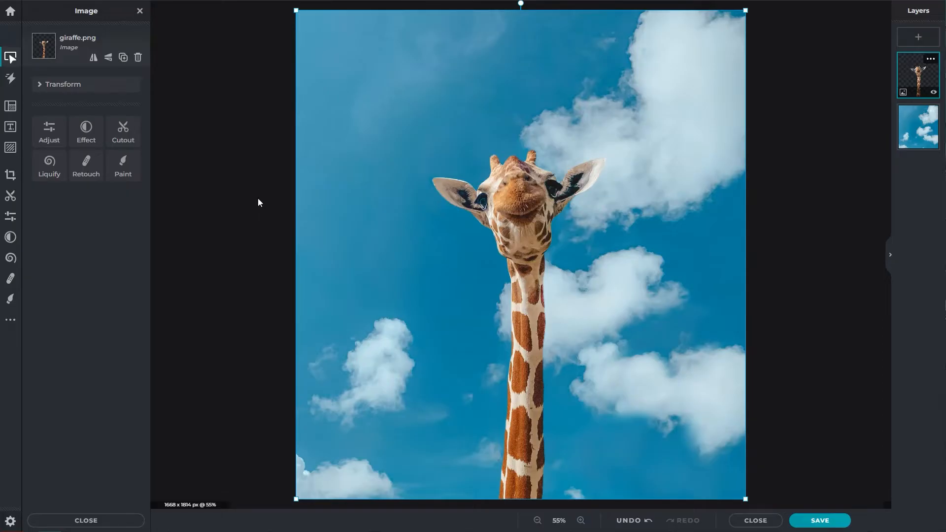
Step: Add an orange rectangle shape layer over the giraffe's head, then an empty layer above it
click(918, 37)
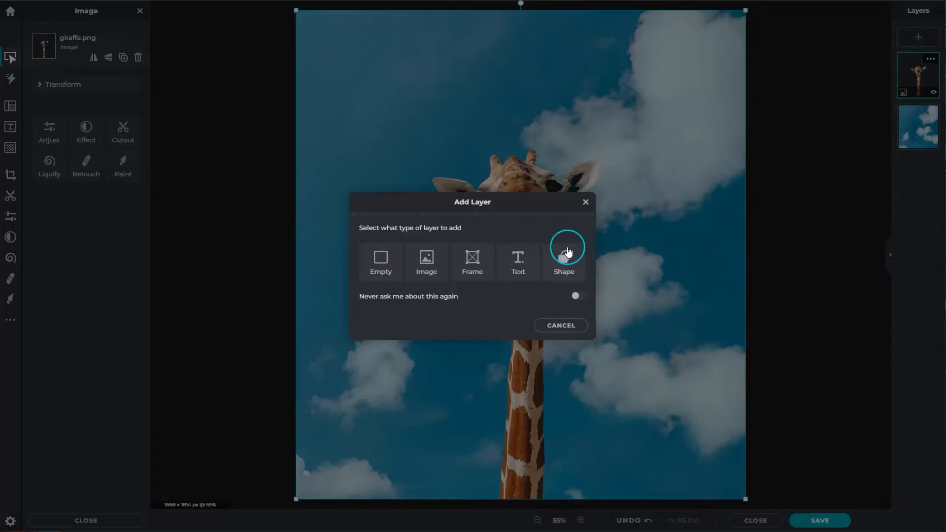
click(563, 262)
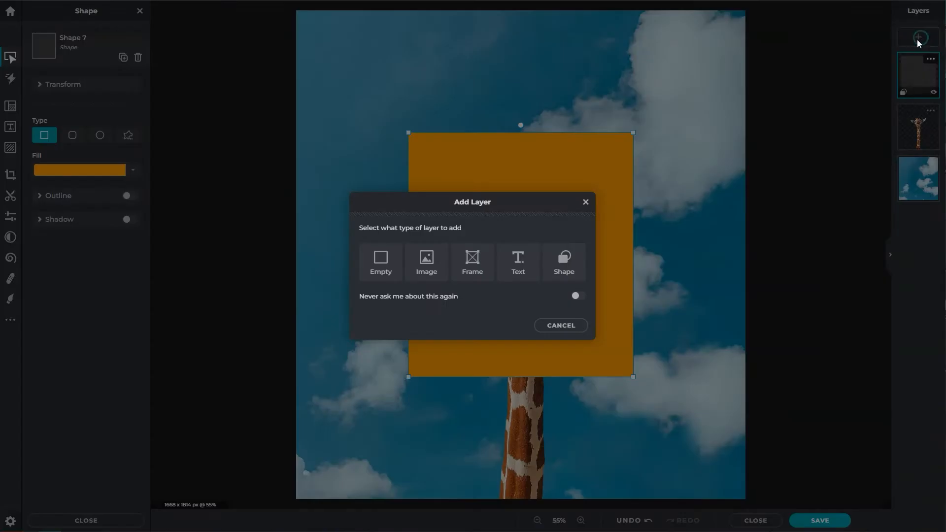
click(426, 263)
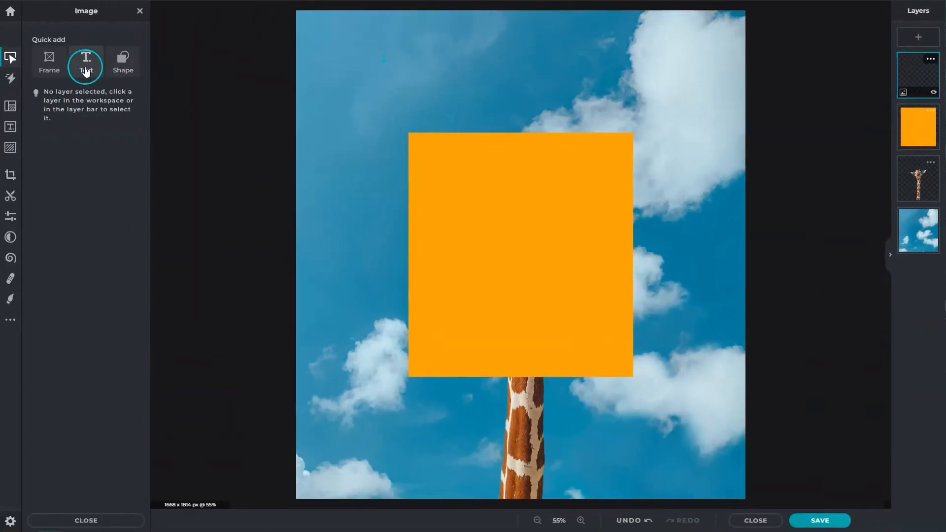
Step: Add the ready-made HELLO text design and place it near the top of the canvas
click(86, 61)
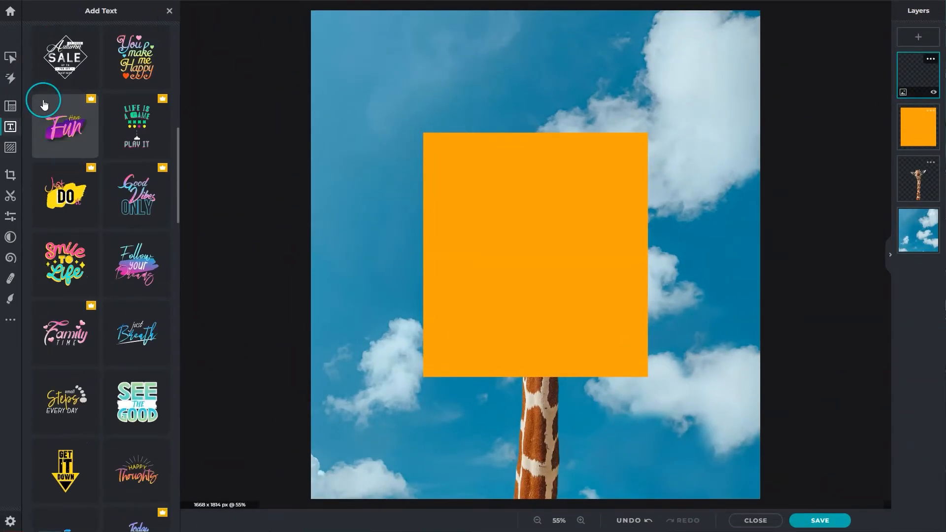
click(137, 440)
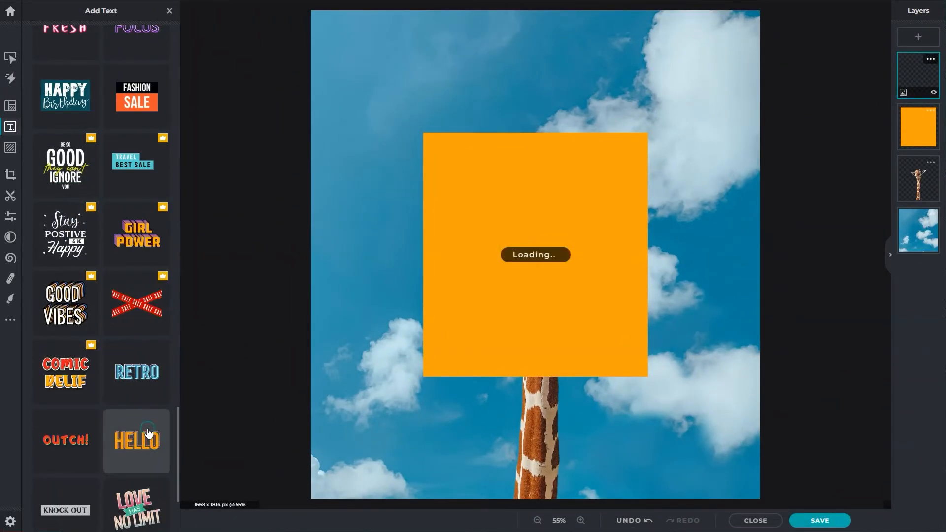
click(136, 440)
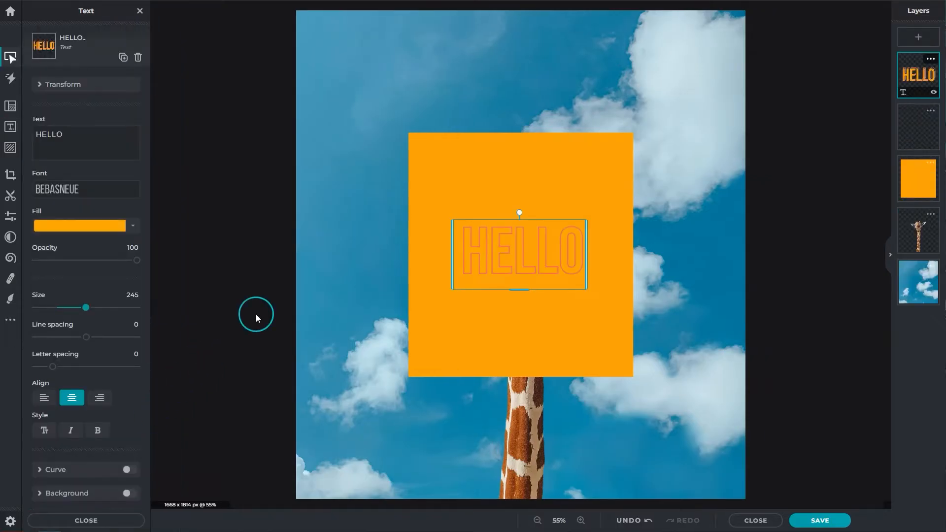
mouse_move(525, 253)
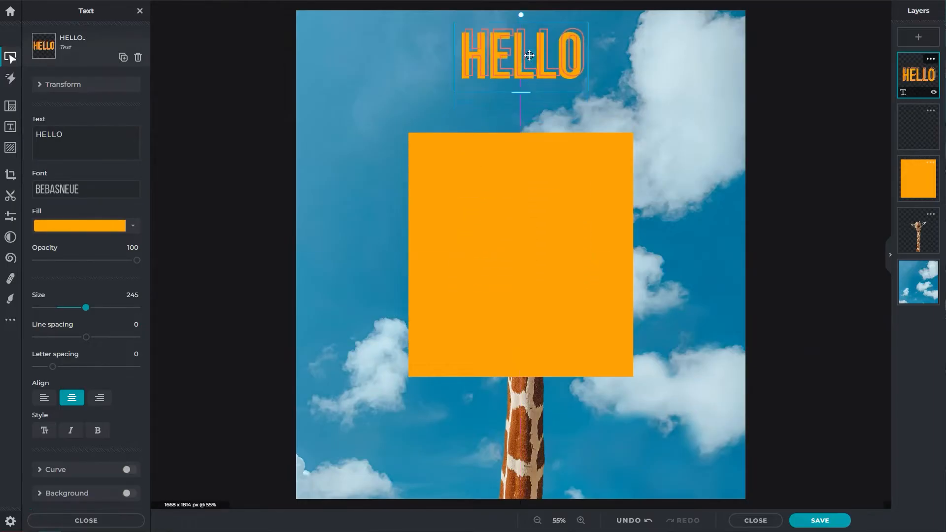
click(521, 253)
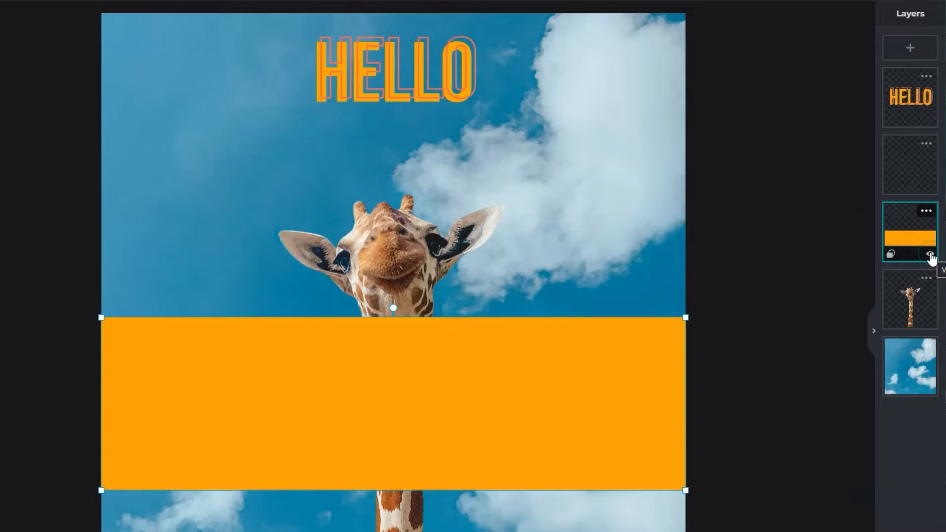
Step: Select the orange bar's layer and bring up its layer settings showing 'Shape 7'
click(930, 254)
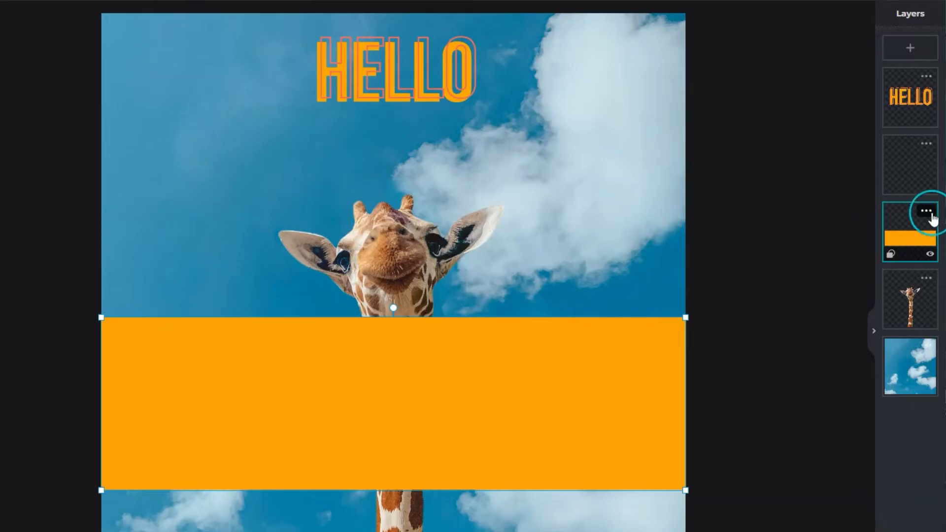
click(926, 210)
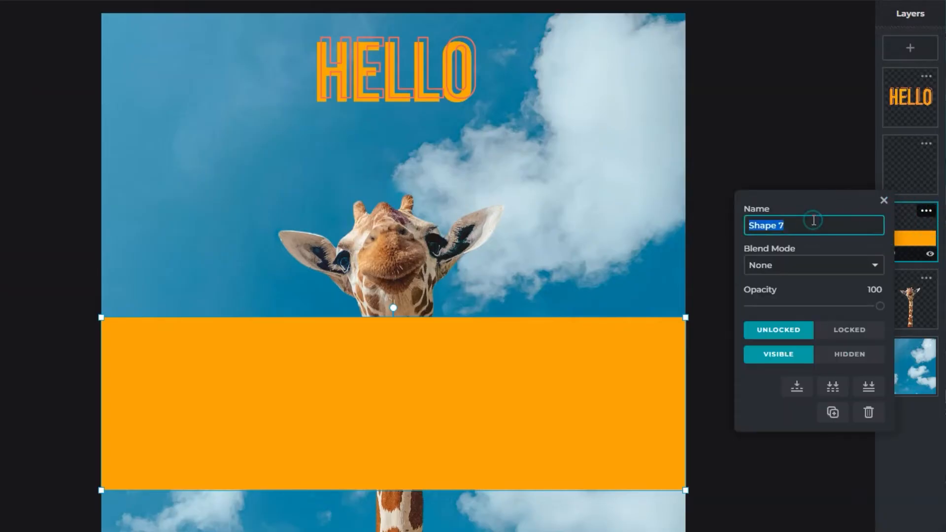
Step: Name the bar's layer 'Yellow Shape' and set it to 75% opacity
text(Yellow Shape)
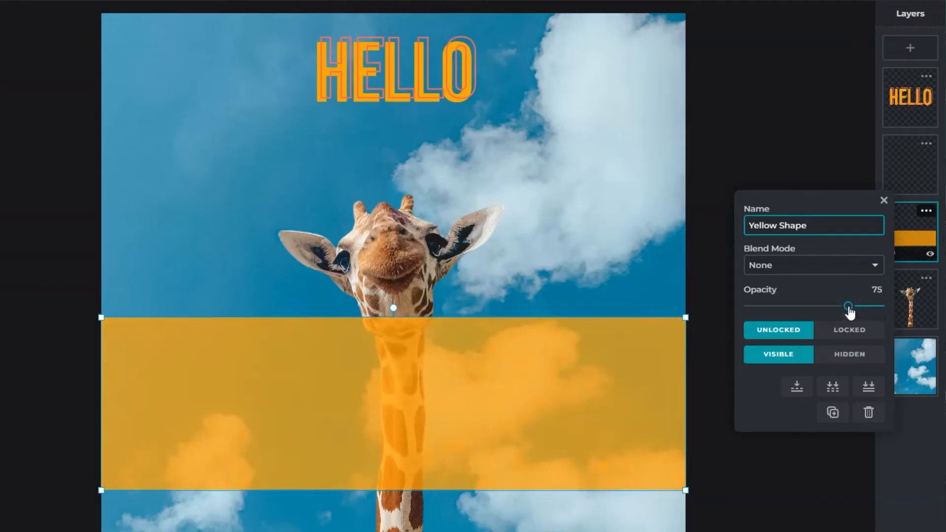
mouse_move(884, 199)
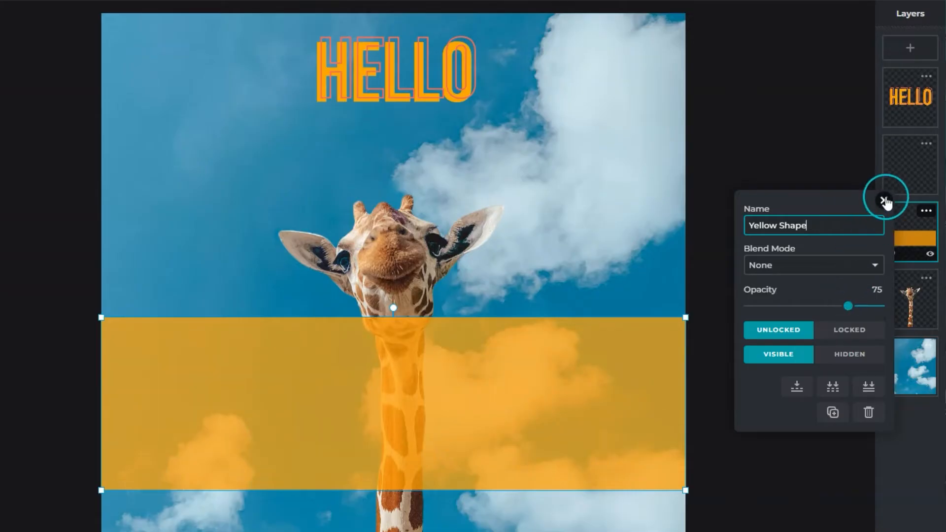
click(886, 198)
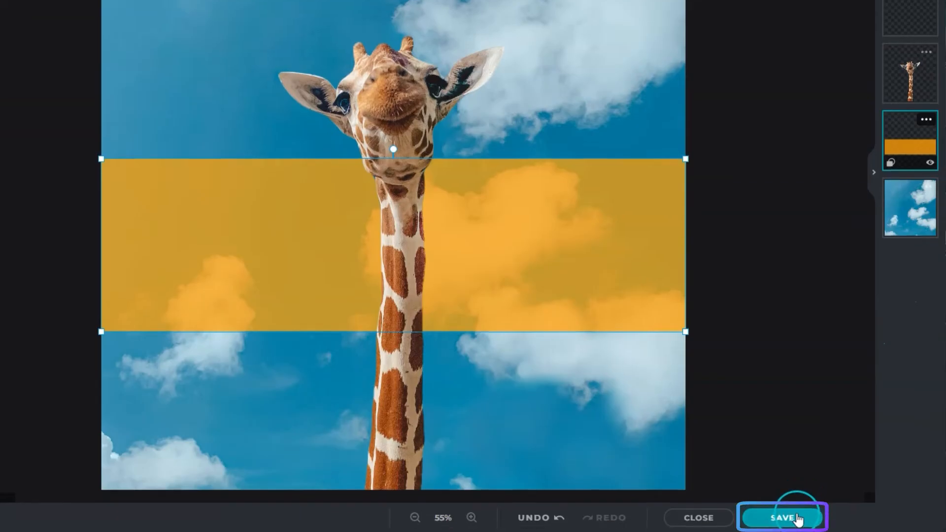
Step: Bring up the save dialog offering JPG at 90% quality, 1668 × 1814 px
click(782, 517)
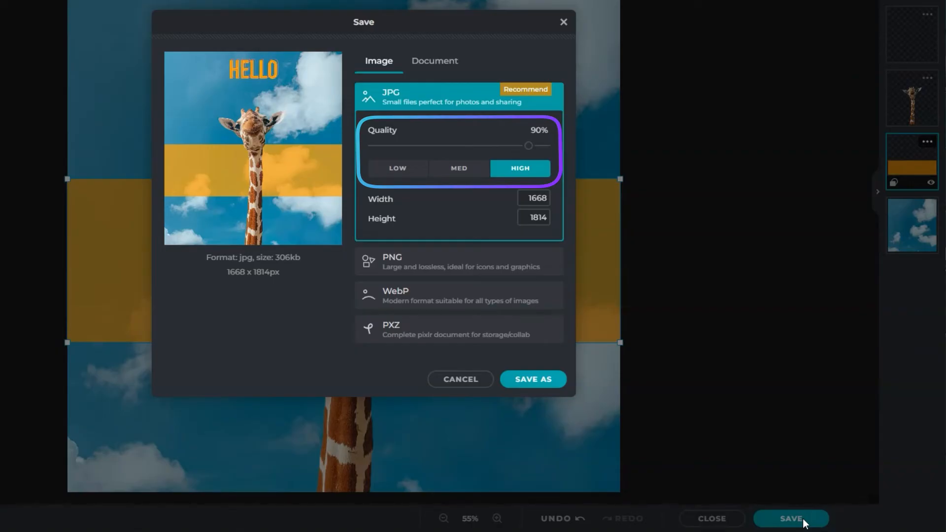
mouse_move(640, 325)
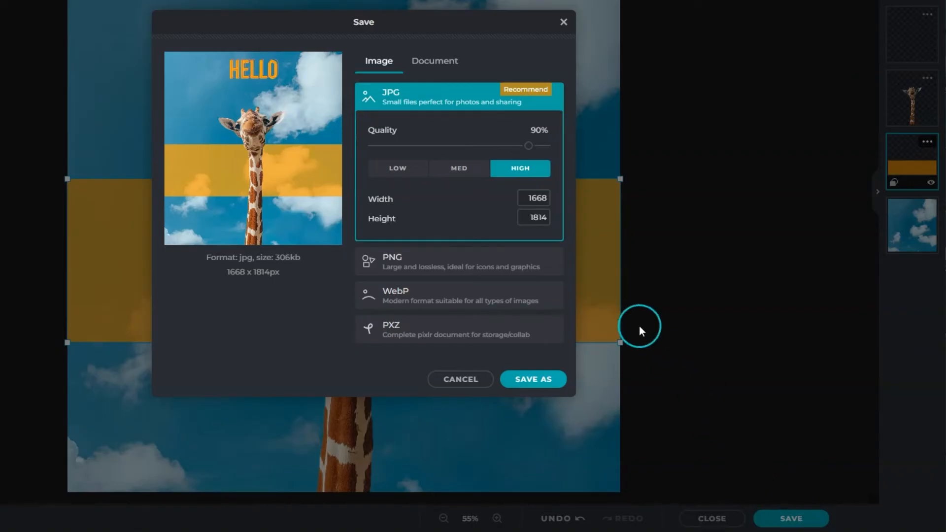
Step: Review PNG and WebP, choose PXZ Pixlr document format and start Save As in the Project folder
click(459, 261)
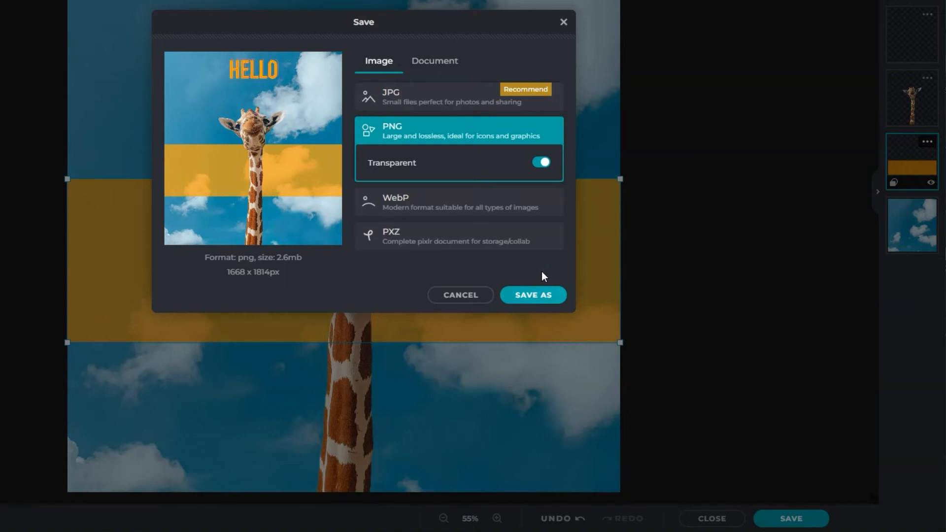
click(458, 201)
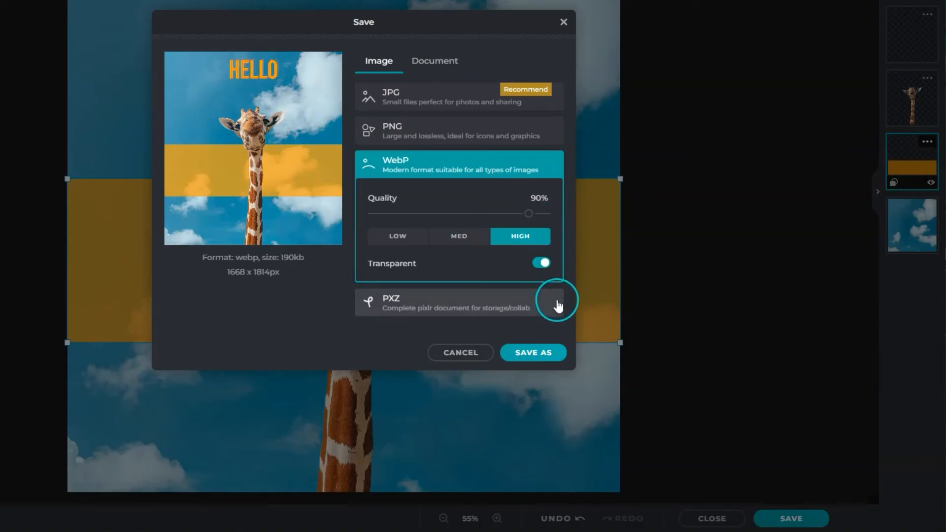
click(459, 302)
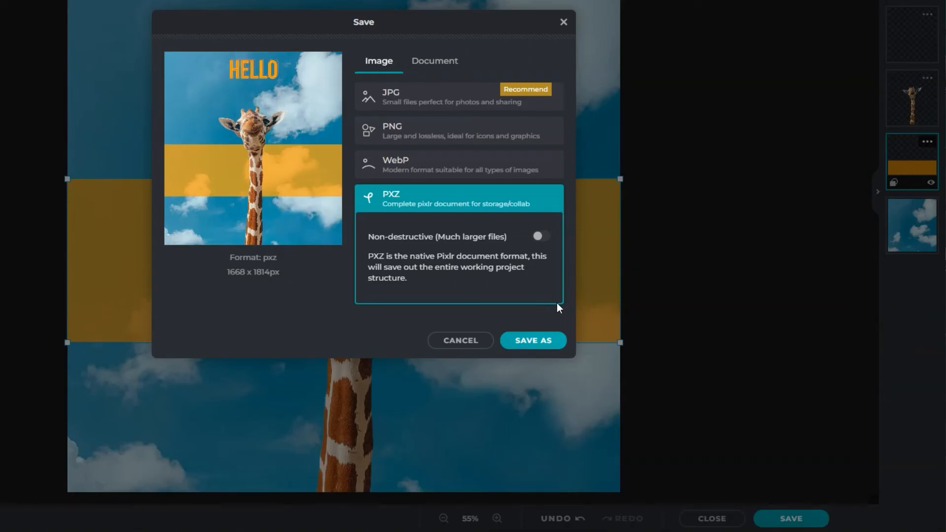
click(532, 340)
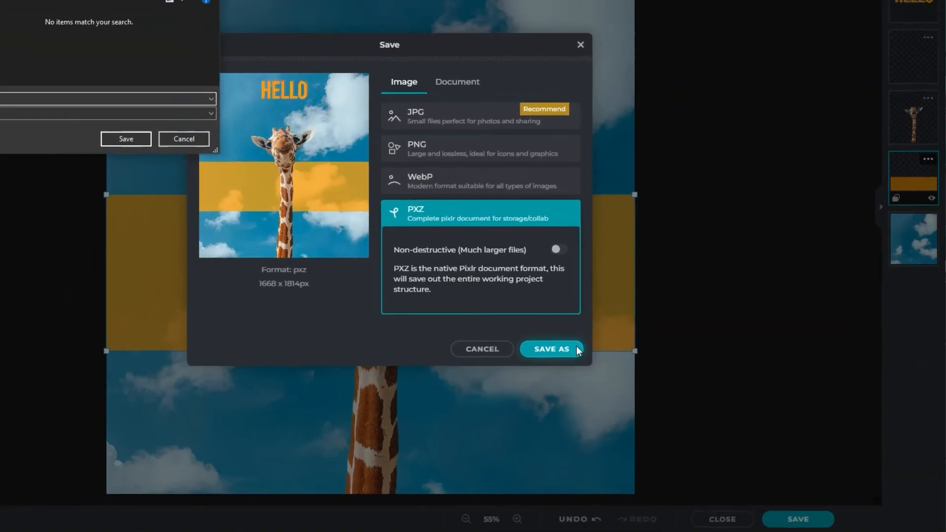
click(550, 349)
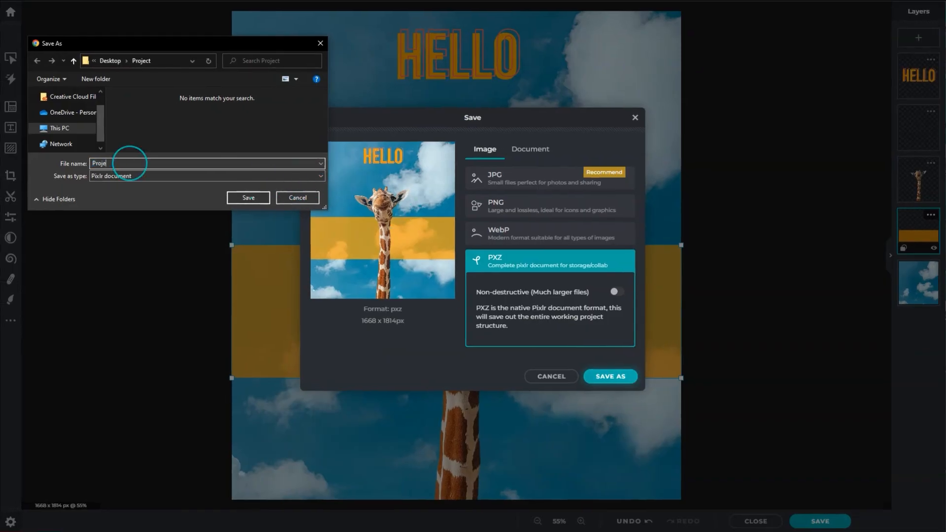